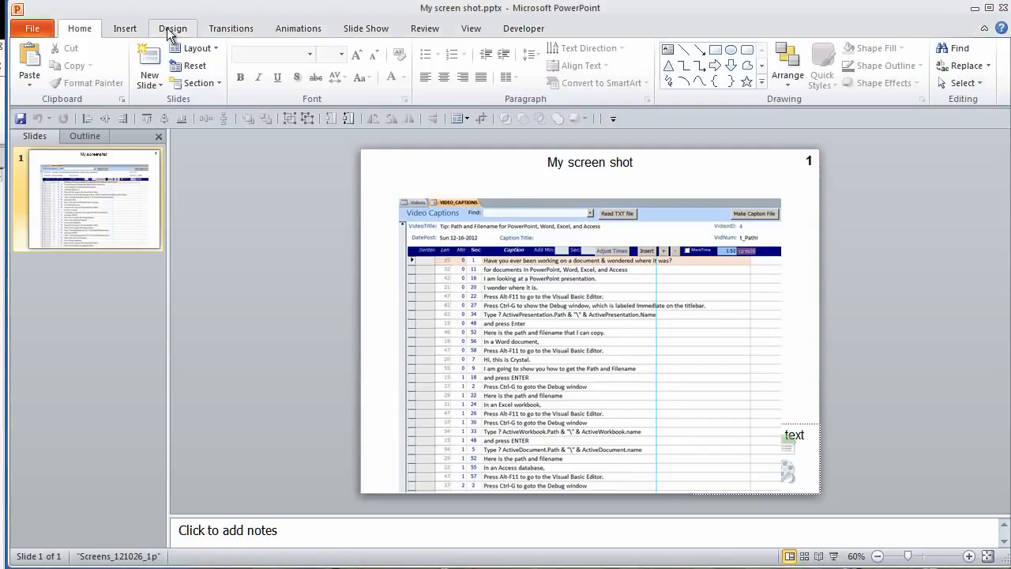
Open the Page Setup dialog from the Design tab
left_click(172, 27)
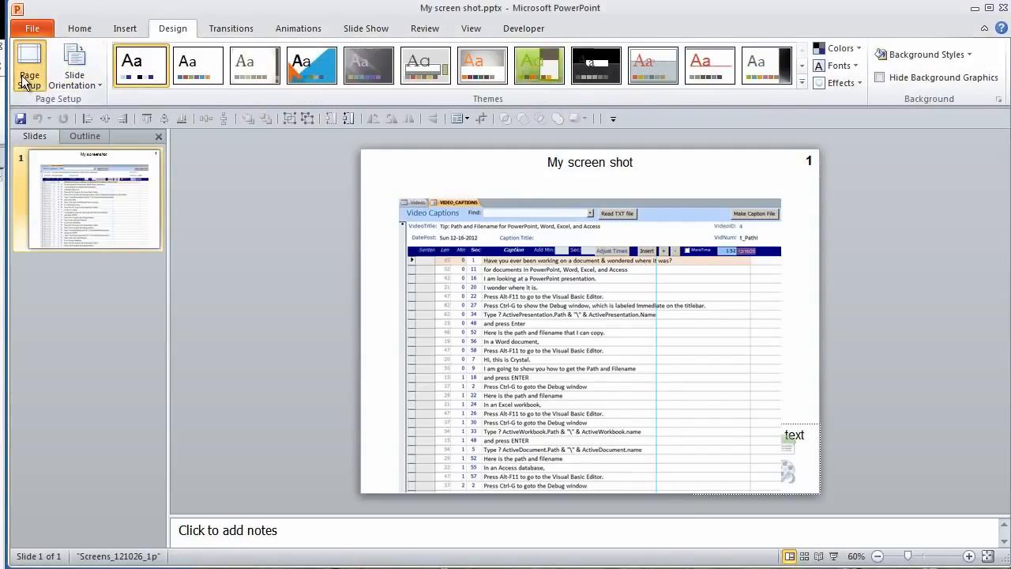
left_click(29, 67)
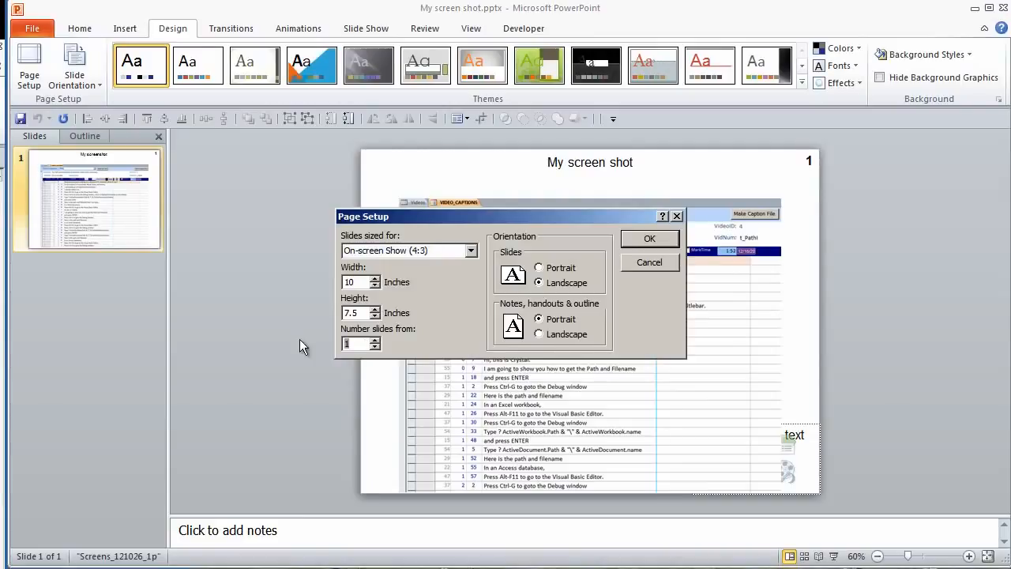
Set Number slides from to 21 in Page Setup and confirm
type("21")
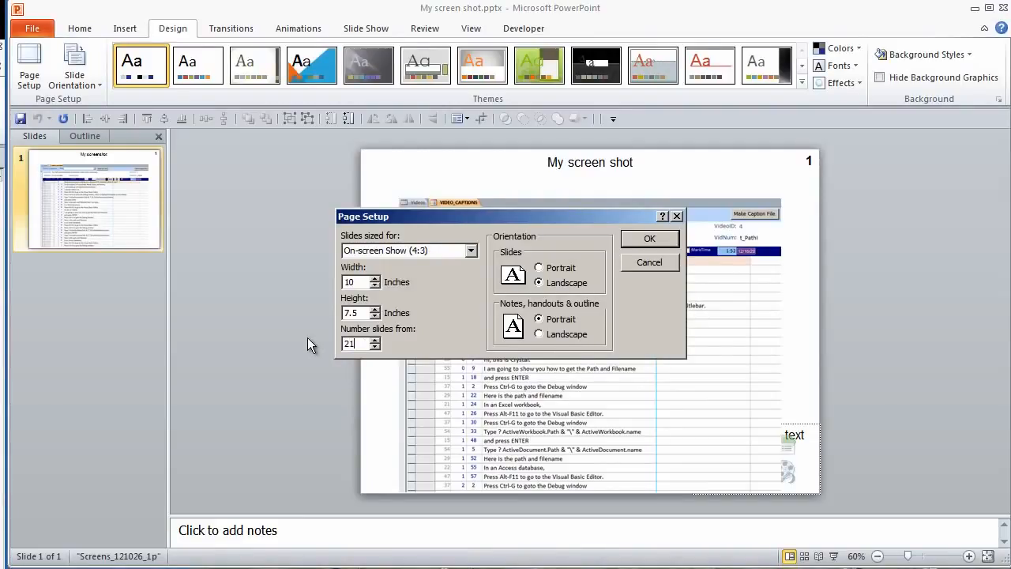
left_click(650, 239)
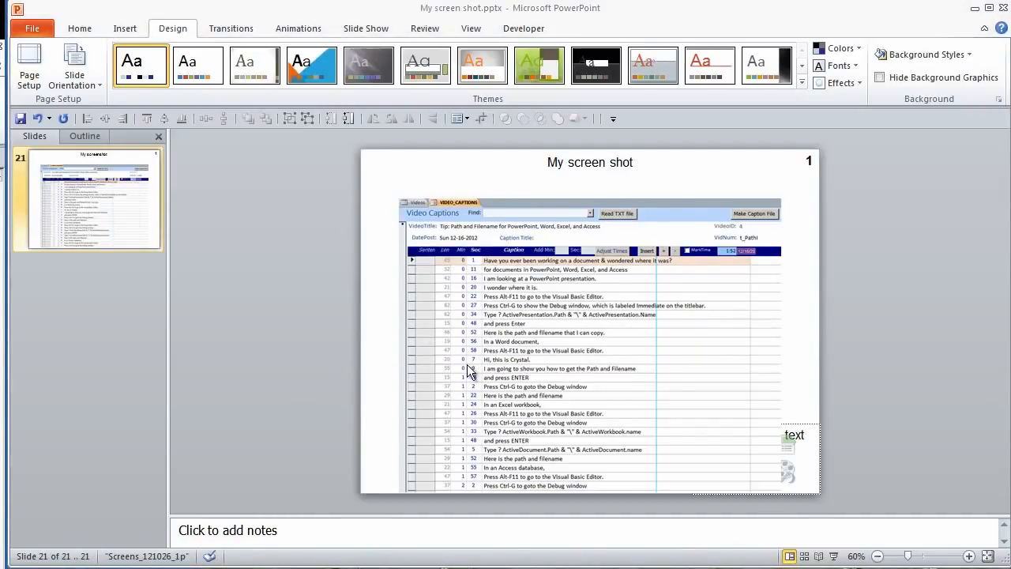
Close the presentation and reopen My screen shot.pptx from Recent
left_click(31, 29)
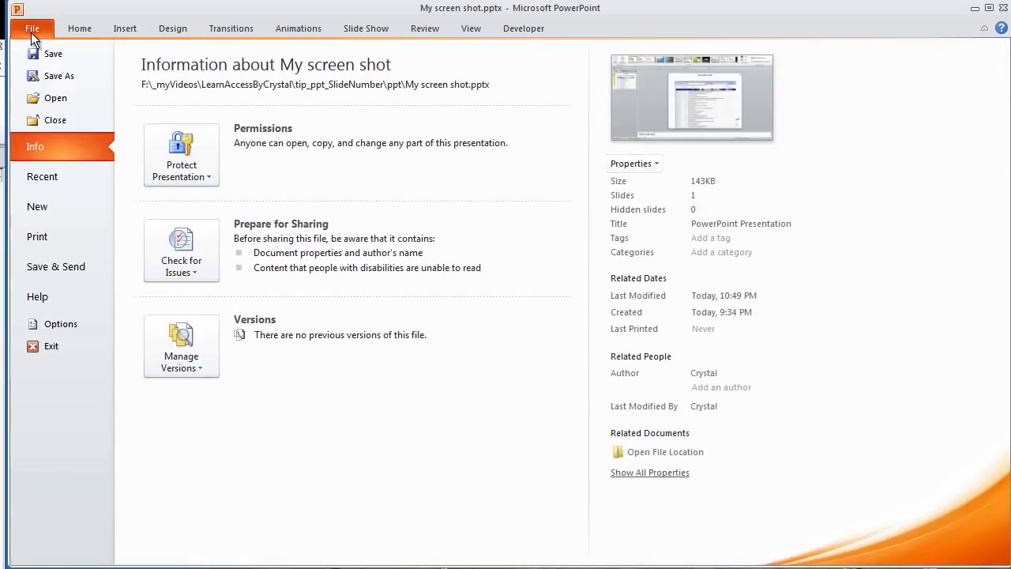
left_click(31, 28)
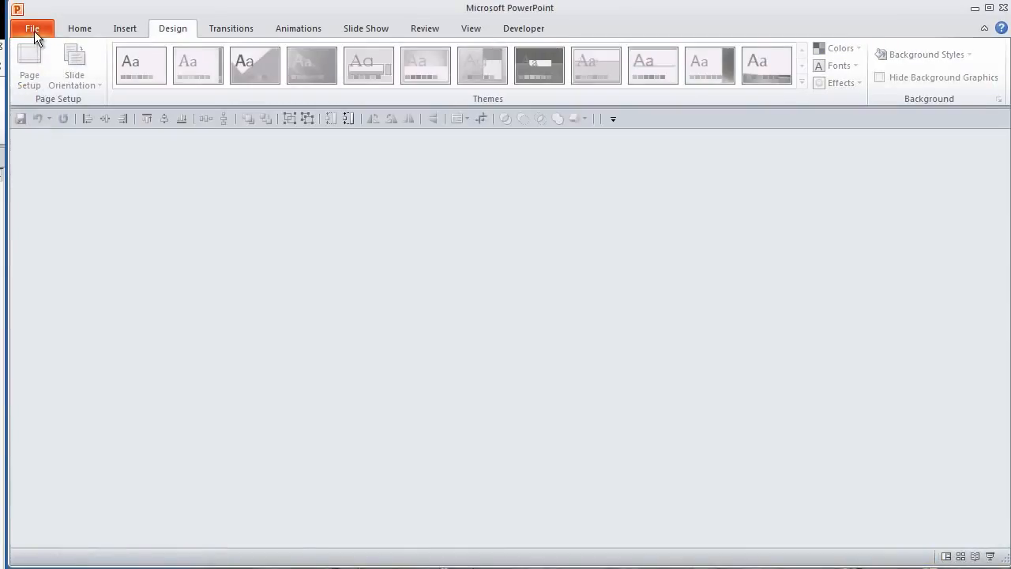
left_click(32, 28)
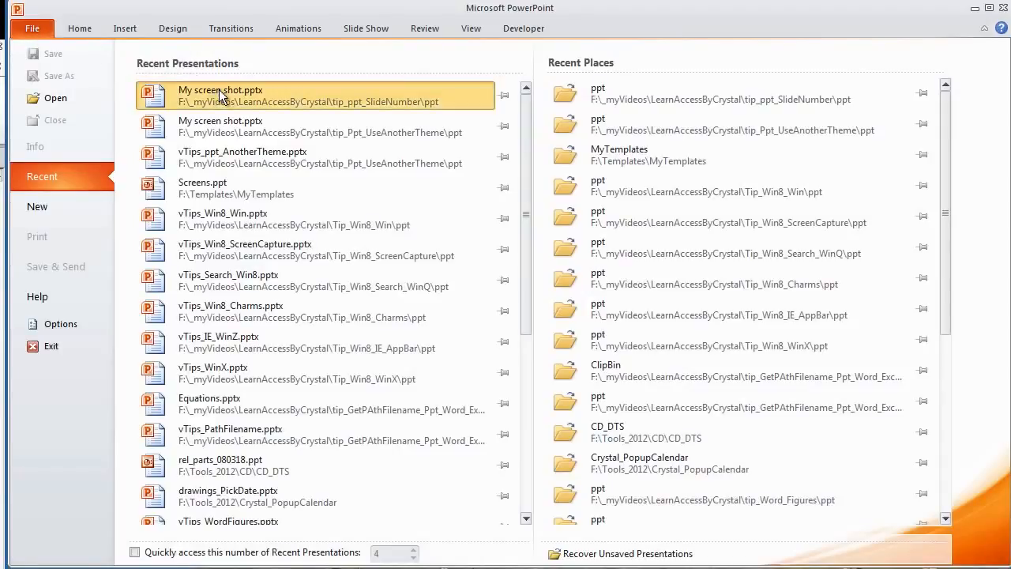
left_click(220, 95)
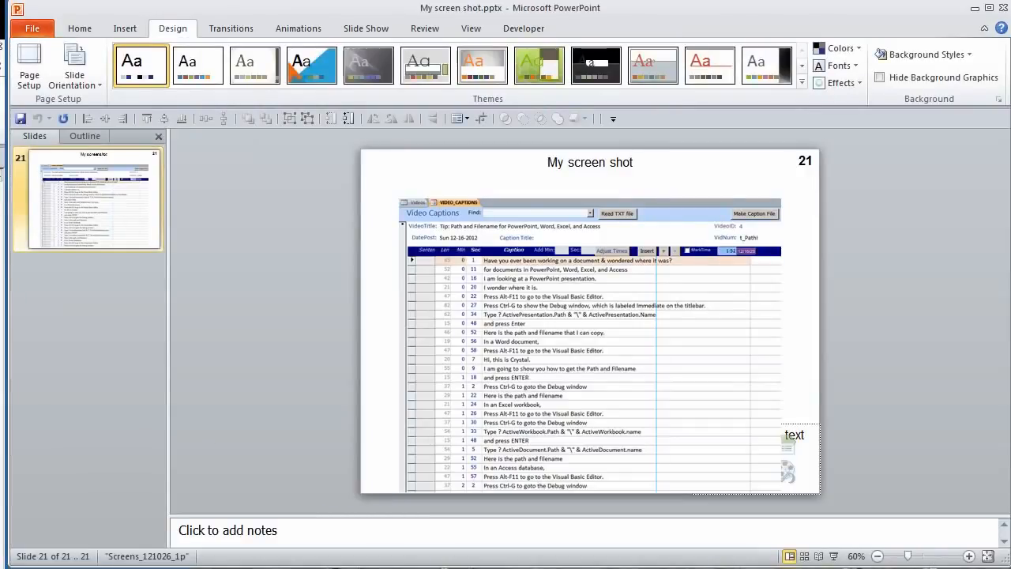